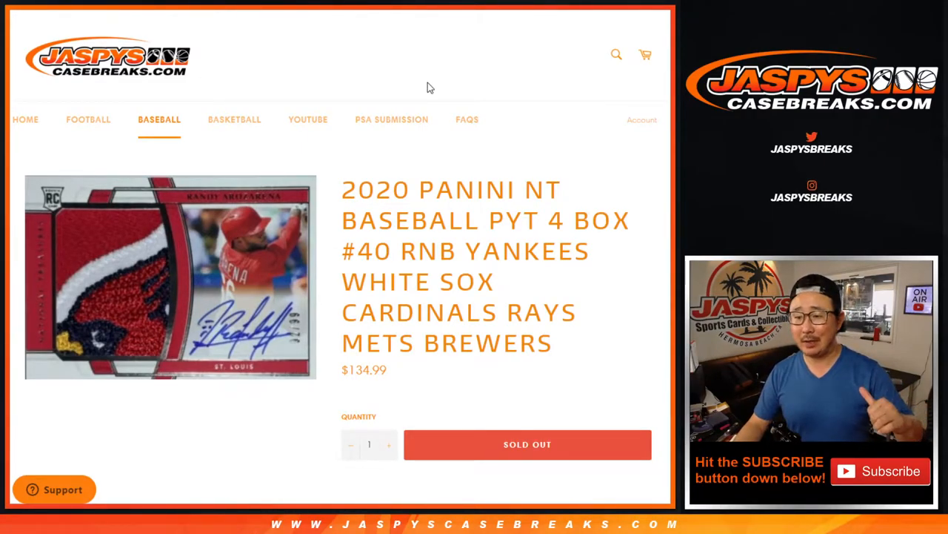
- Highlight the break title details: RNB, the team list and box number #40
double_click(430, 252)
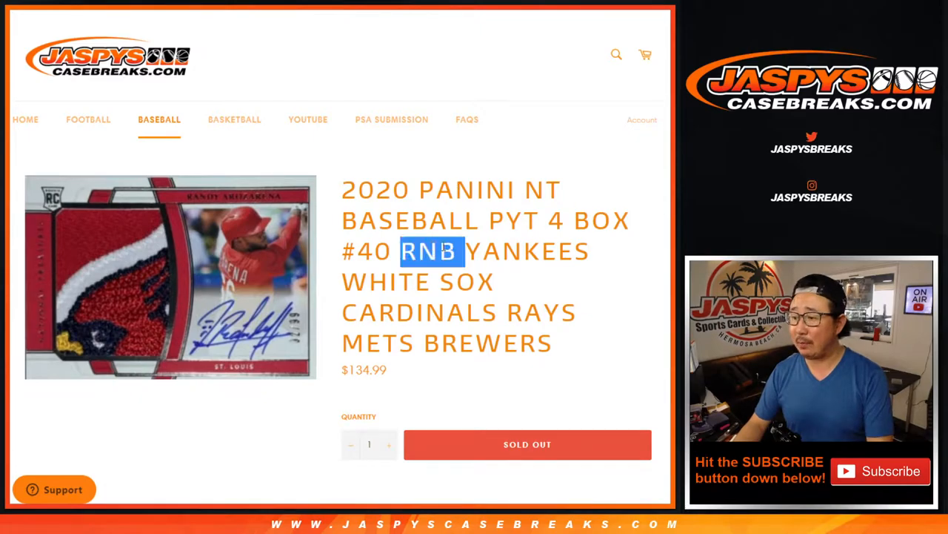
left_click_drag(414, 250, 548, 343)
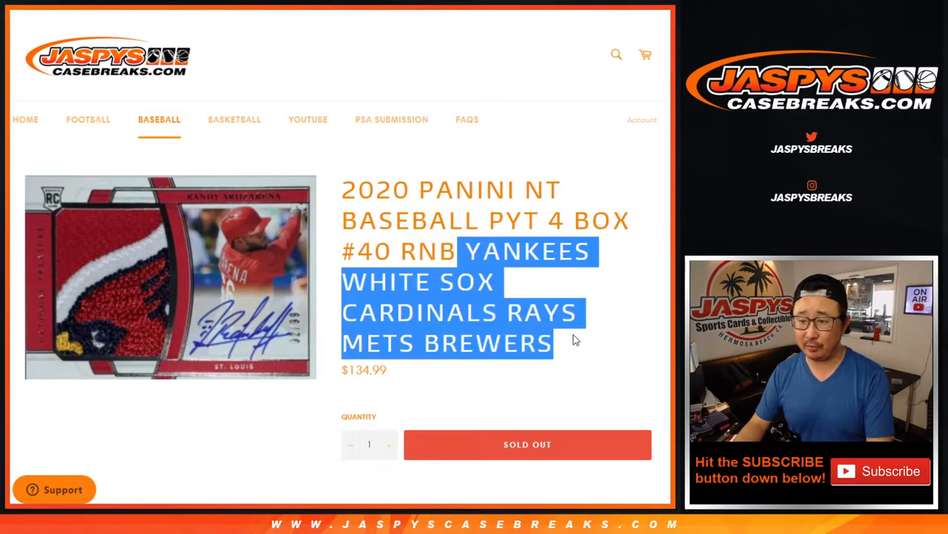
left_click(371, 250)
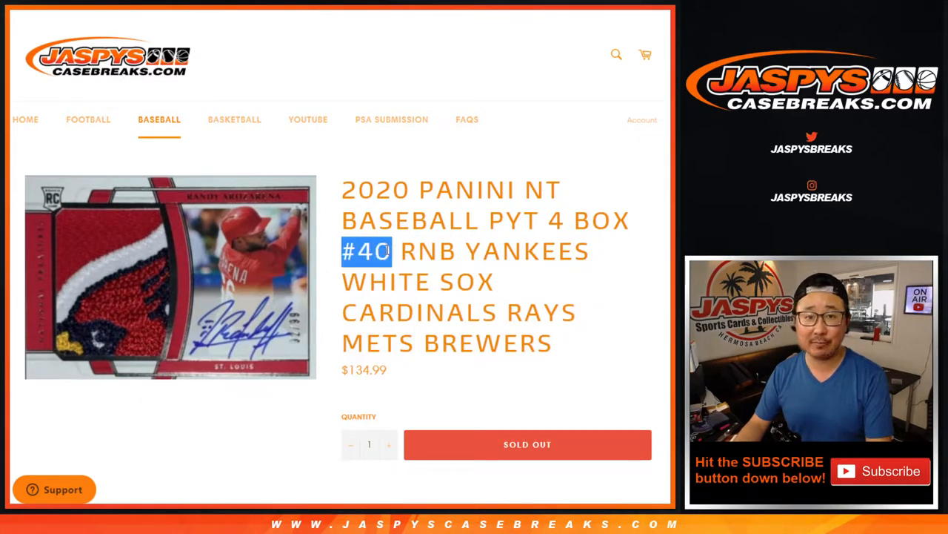
- Read the ten-spot break description, then move to the RANDOM.ORG List Randomizer with the names
scroll("down", 3)
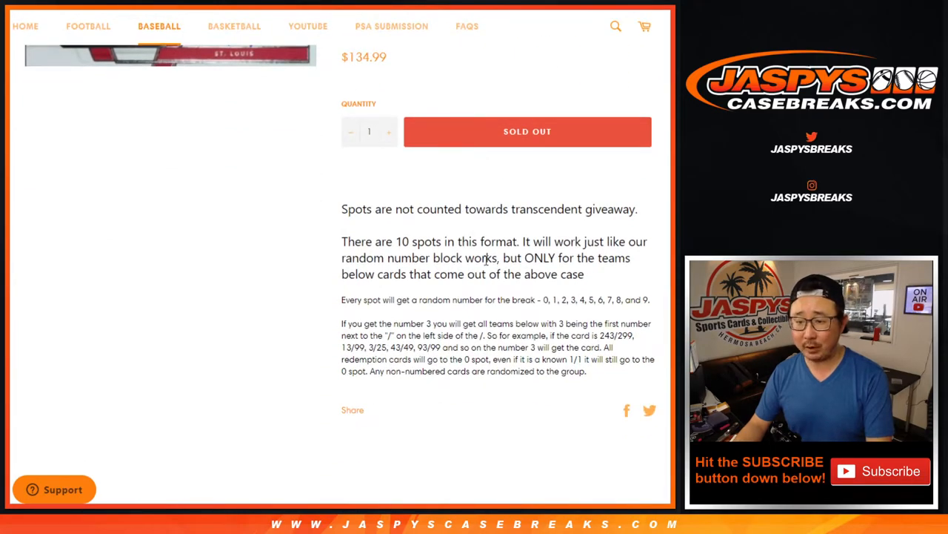
left_click_drag(367, 209, 622, 209)
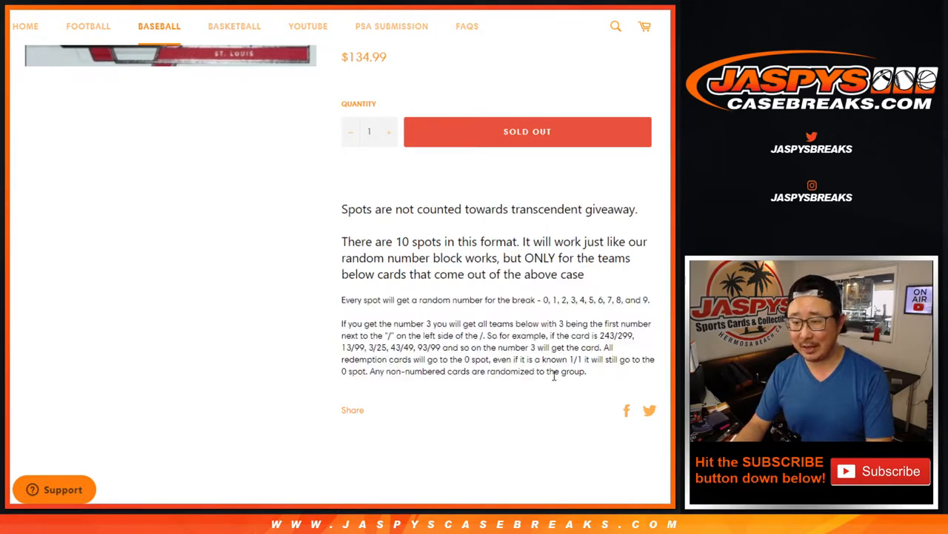
scroll("up", 3)
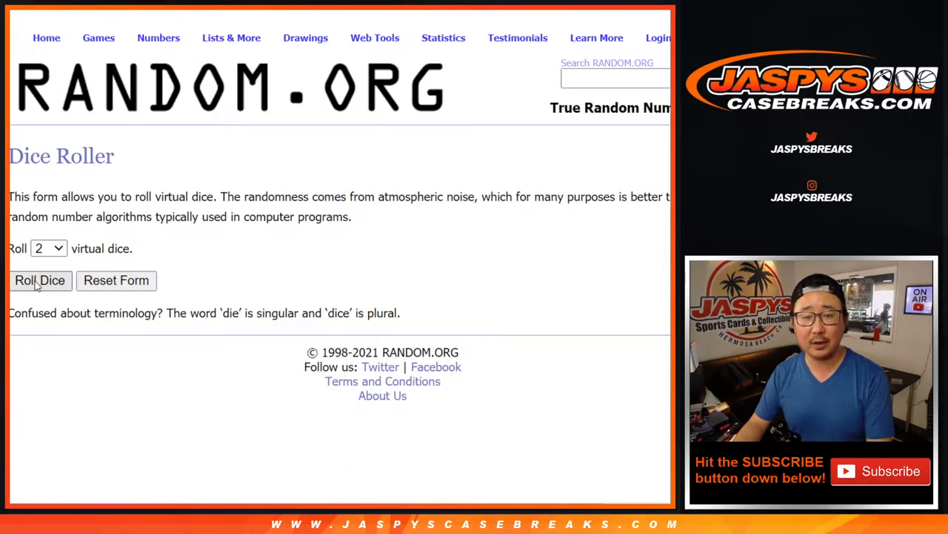
left_click(40, 280)
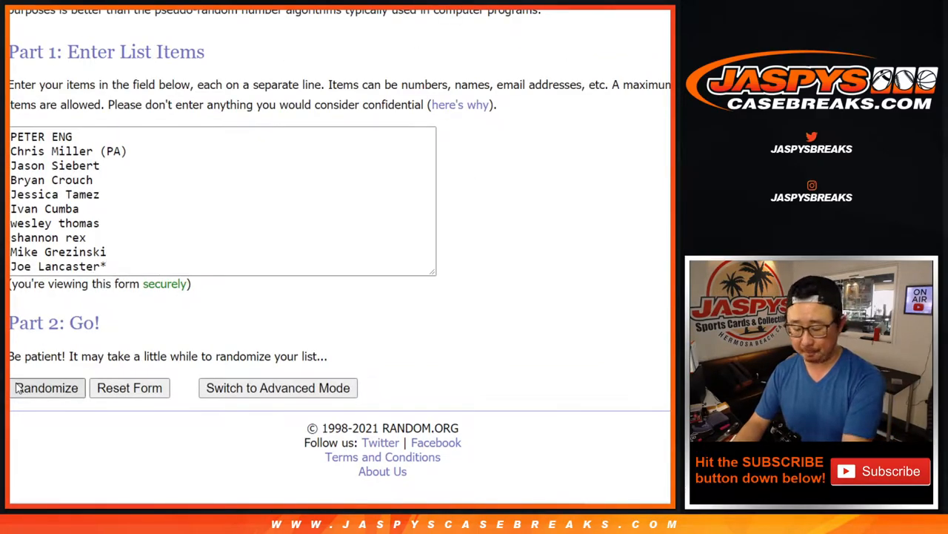
- Randomize the ten participant names three times and select the shuffled result for copying
left_click(46, 388)
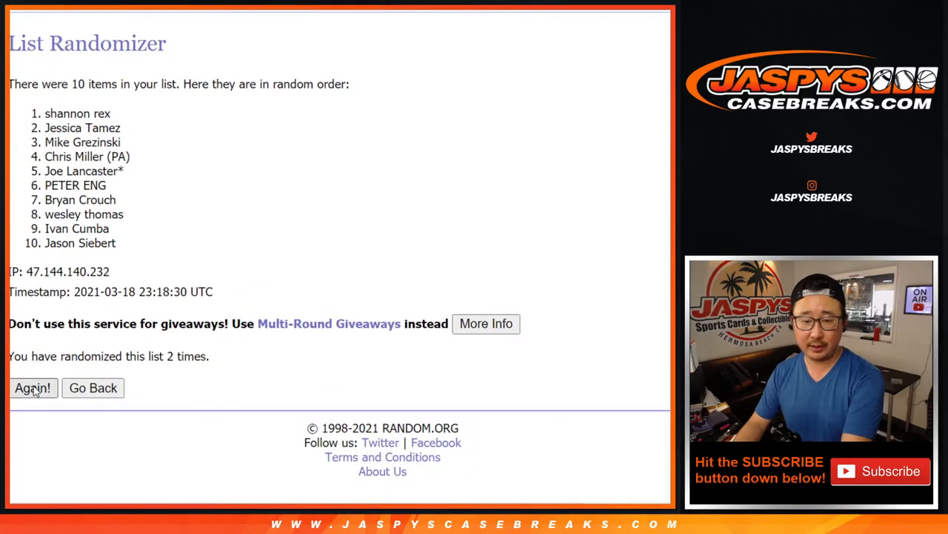
left_click(32, 388)
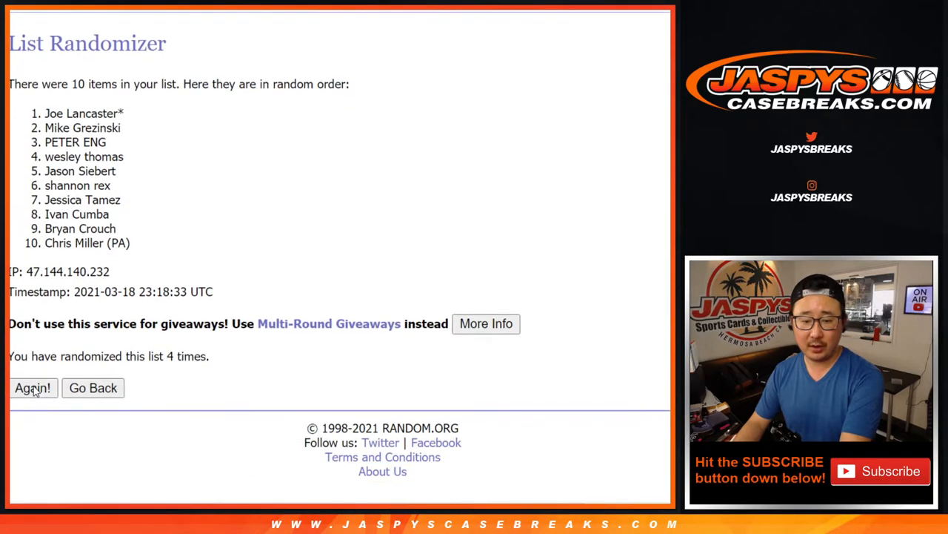
left_click(33, 389)
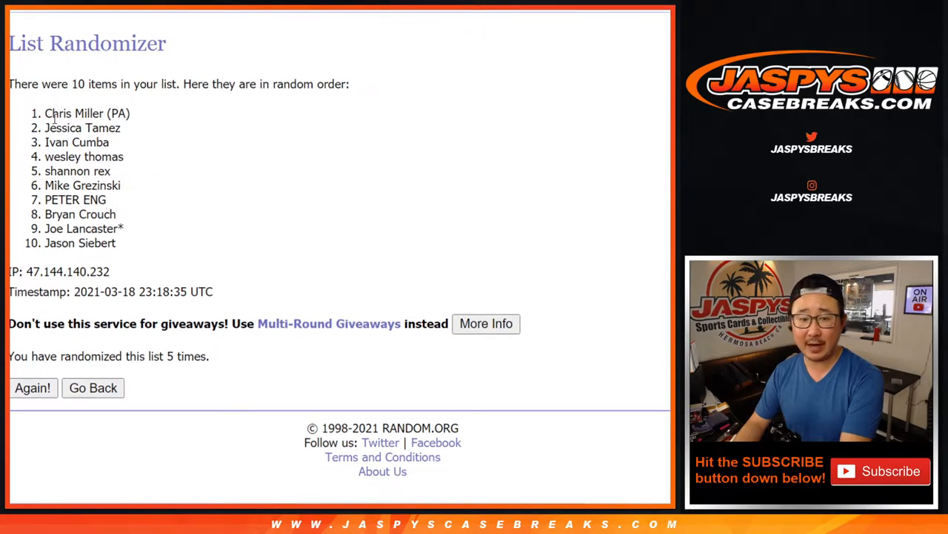
left_click_drag(46, 113, 119, 243)
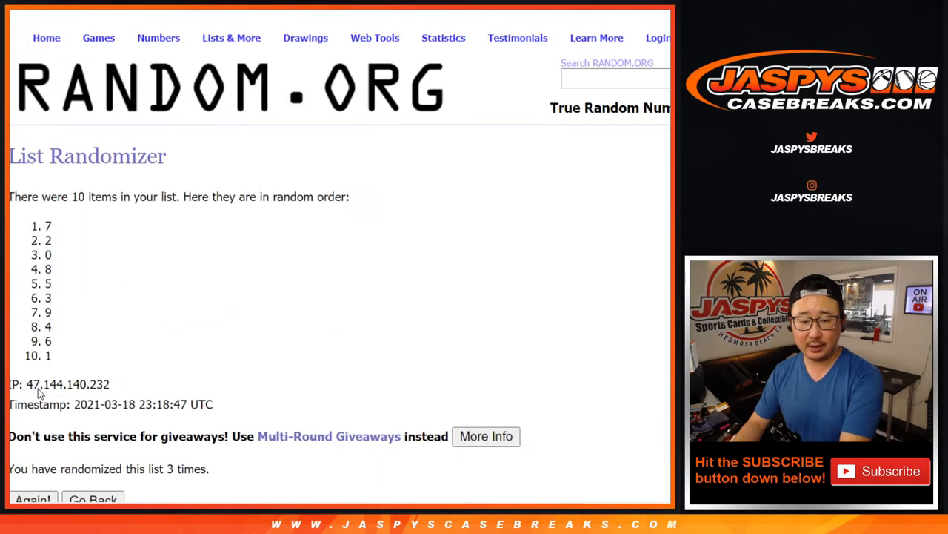
- Reshuffle the numbers 0 to 9 with Again! for pairing with the names
left_click(33, 498)
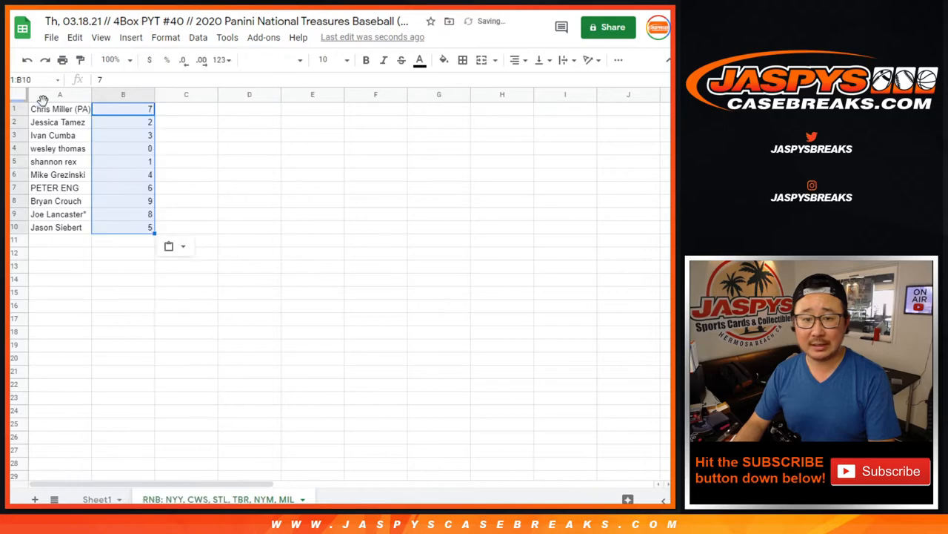
- Select the whole sheet and set its font to Montserrat
left_click(59, 110)
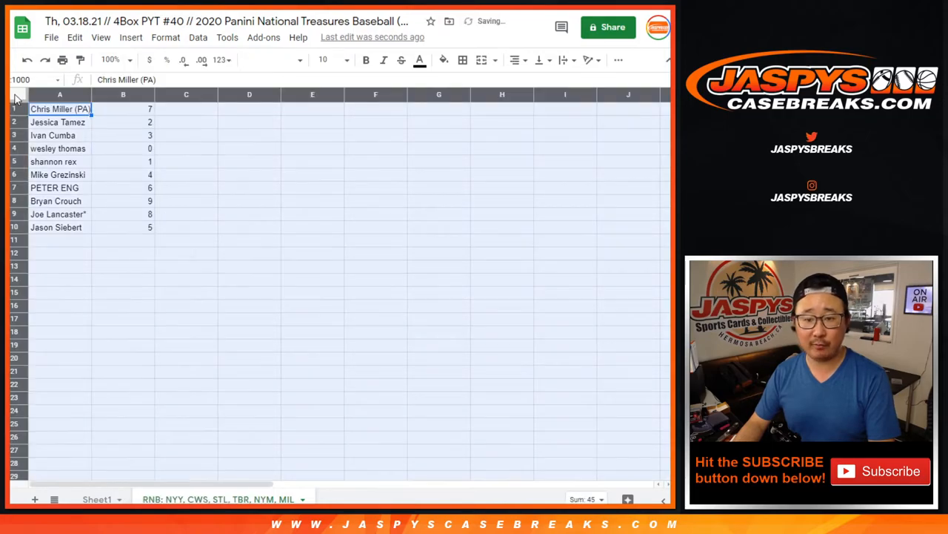
left_click(274, 60)
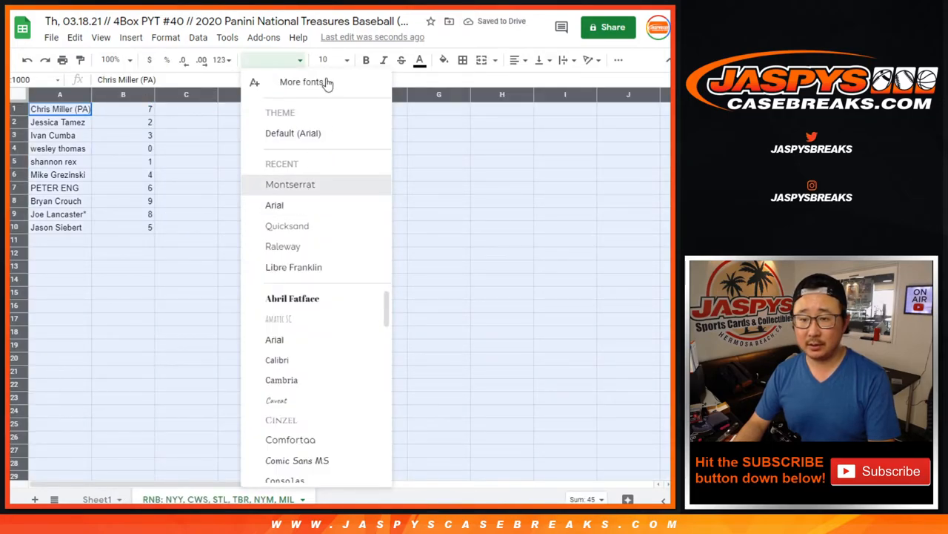
left_click(291, 184)
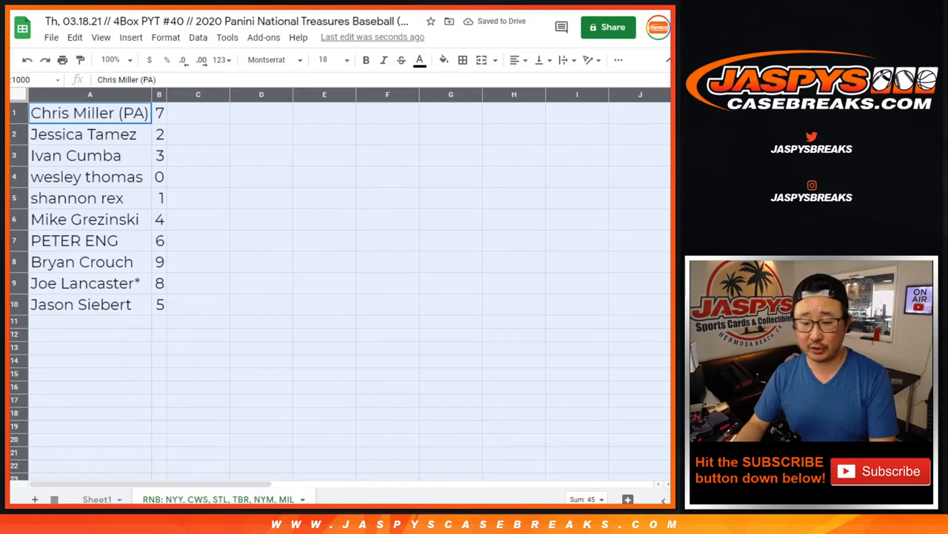
left_click(83, 134)
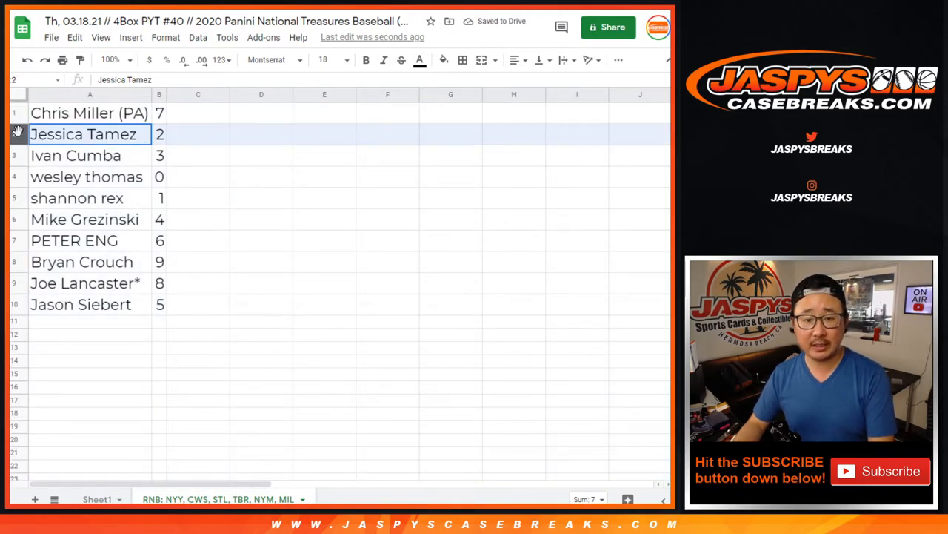
left_click(86, 176)
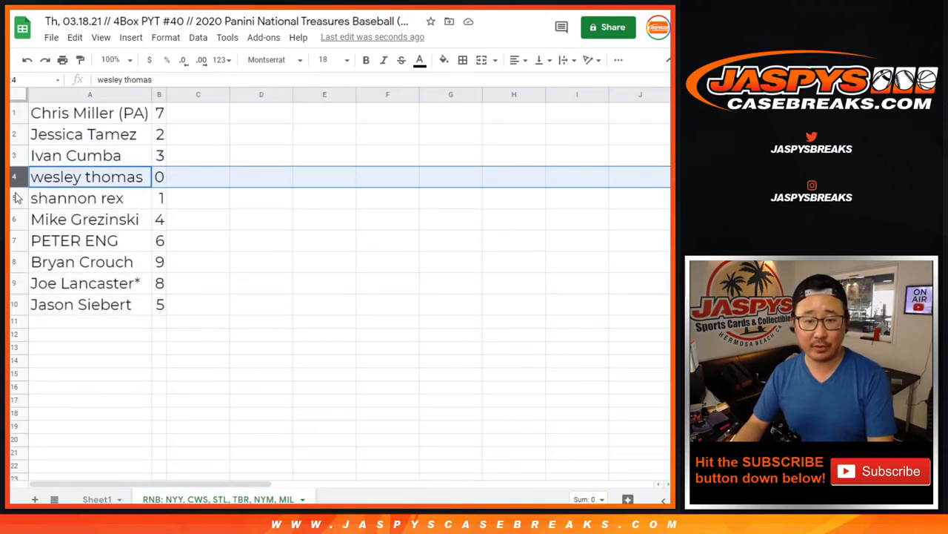
left_click(77, 199)
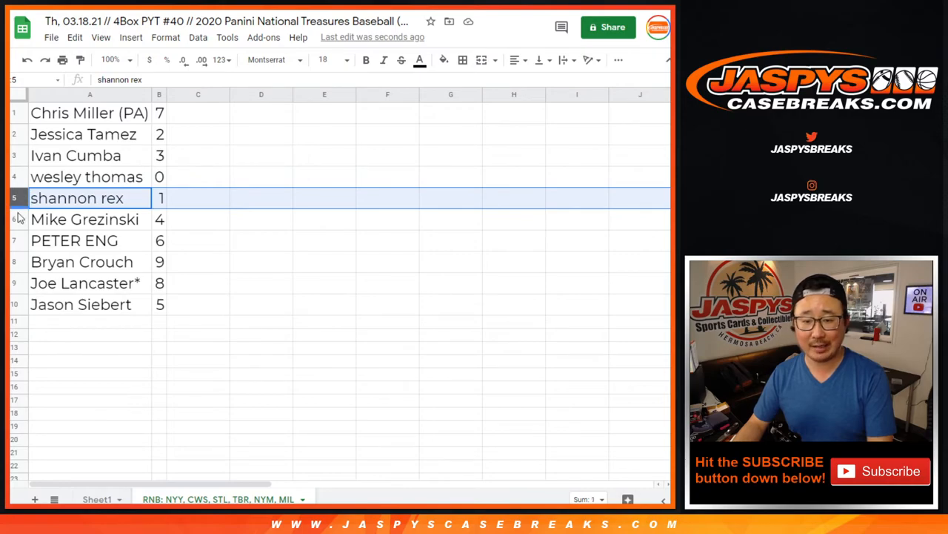
left_click(81, 260)
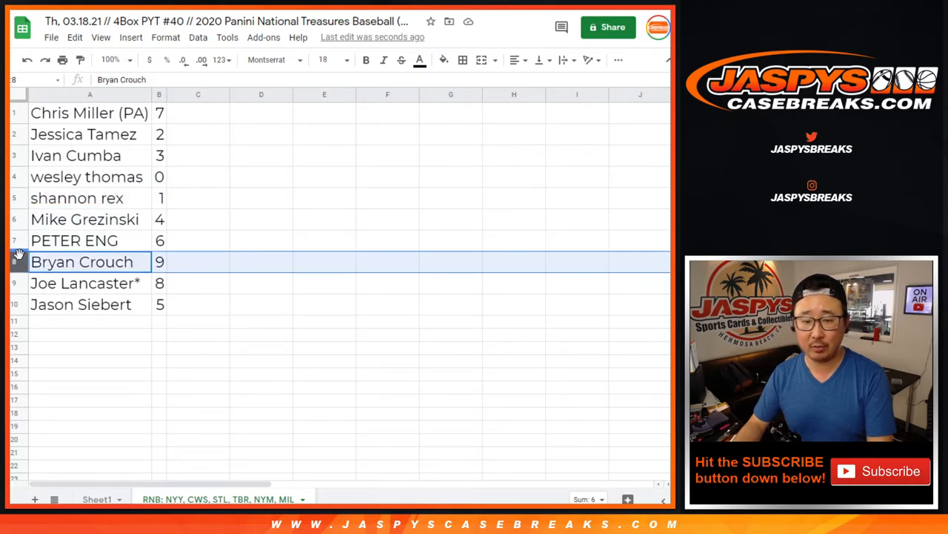
left_click(88, 304)
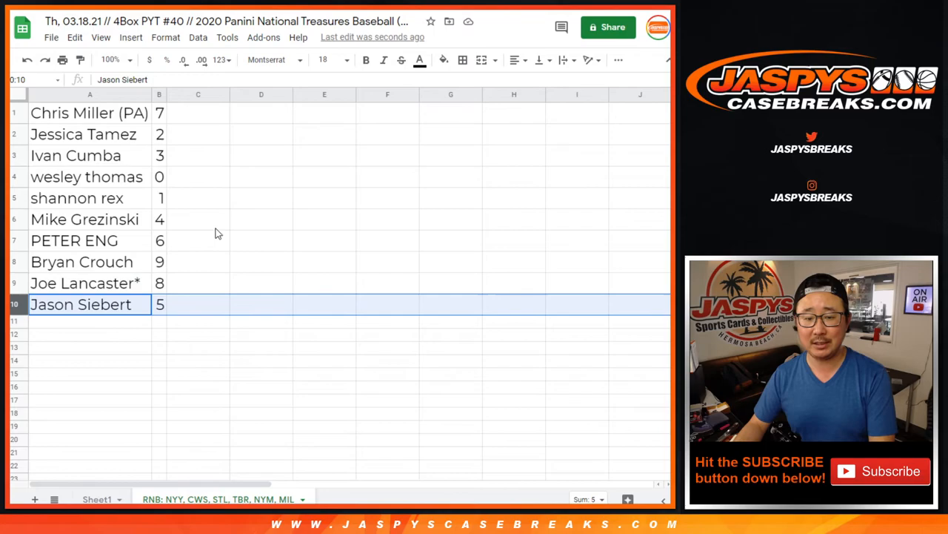
left_click(158, 95)
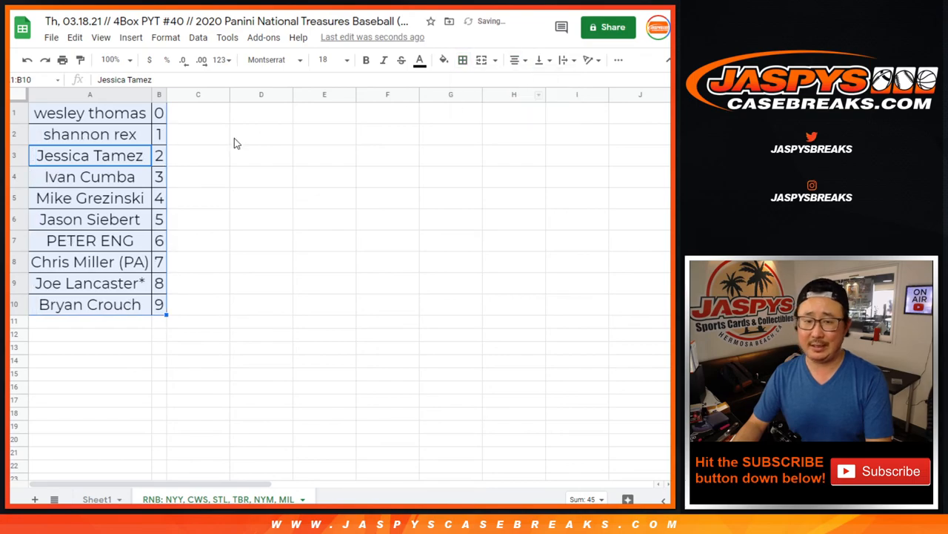
- Select A1 to clear the selection from the sorted name-and-number table
left_click(89, 113)
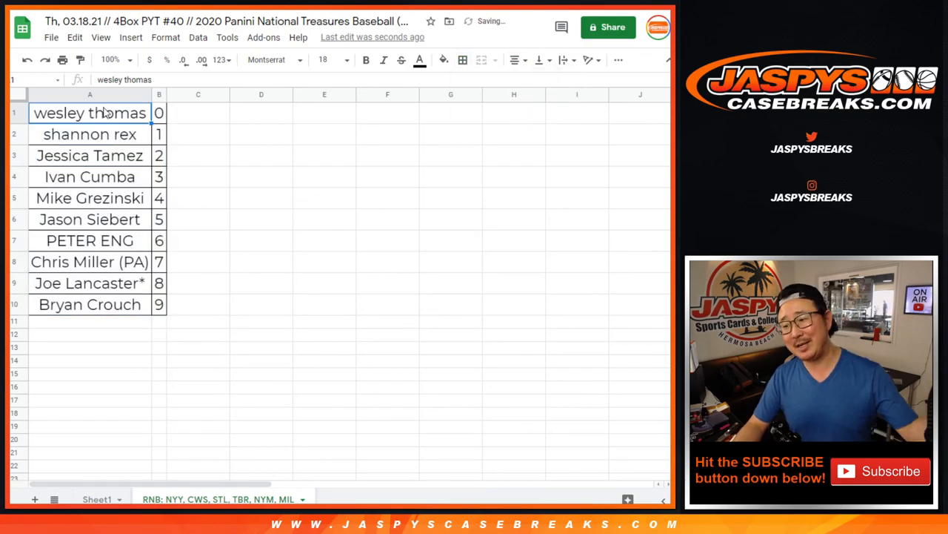